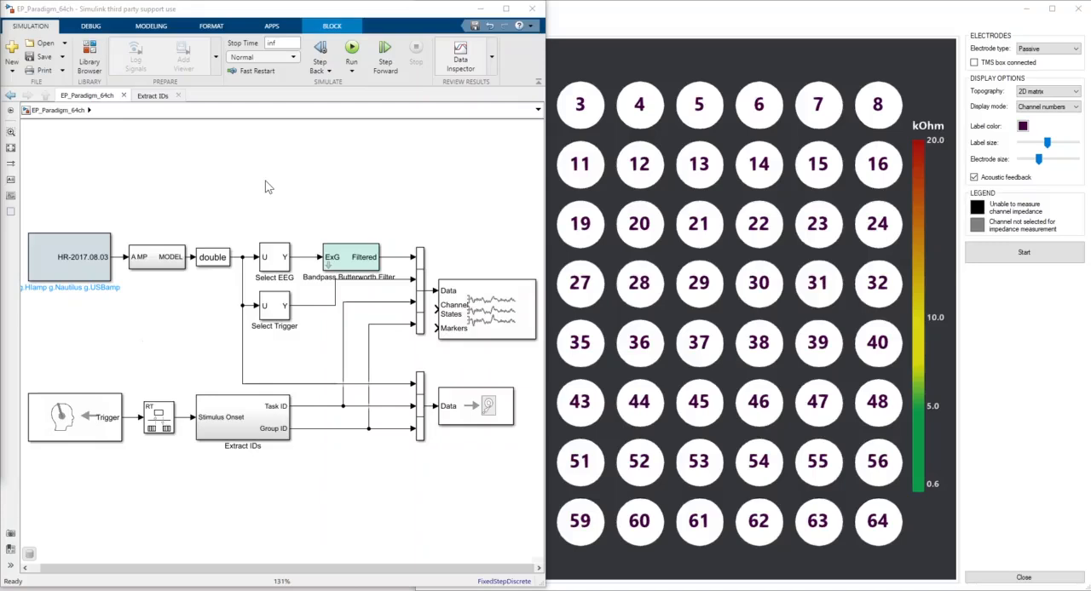
pyautogui.moveTo(610, 187)
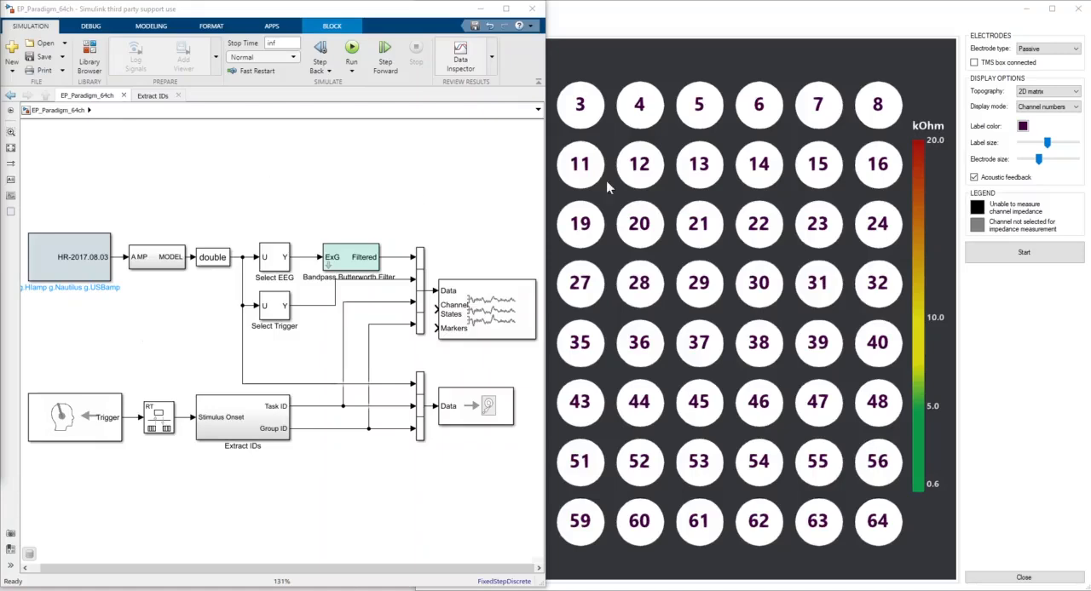
# Step: Start the impedance measurement so the 64 electrodes become colour-coded
pyautogui.click(1023, 252)
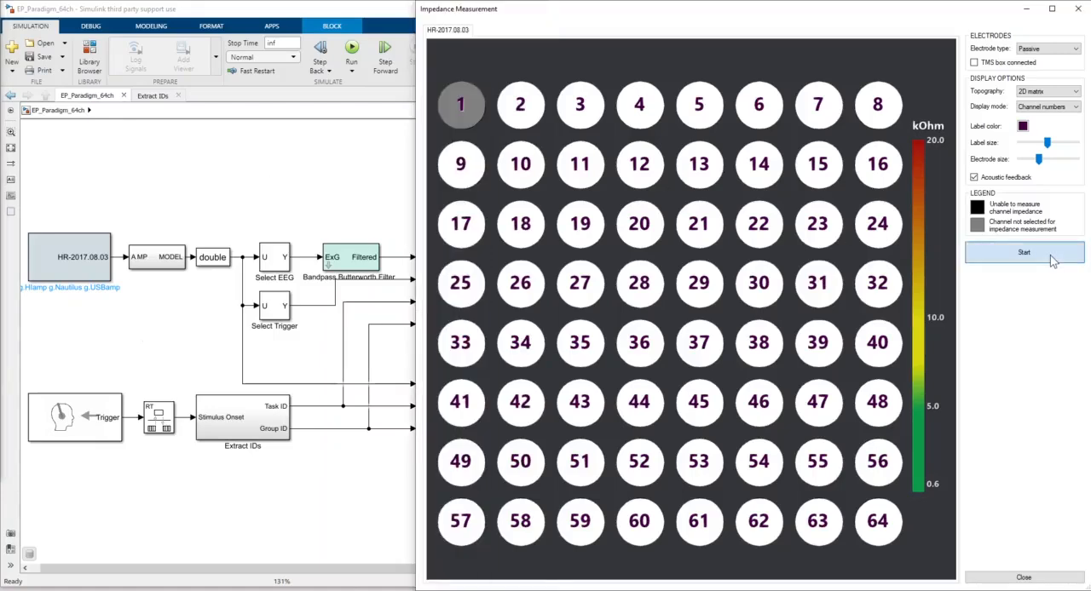
pyautogui.click(1022, 252)
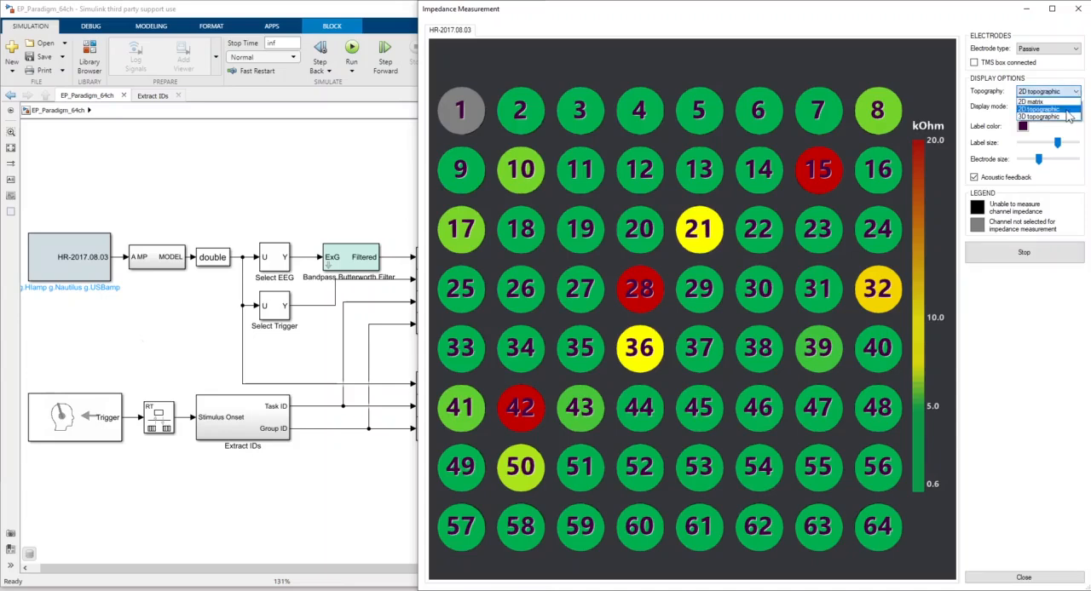
# Step: Switch to the 2D topographic head map with electrodes labelled by channel names
pyautogui.click(1047, 105)
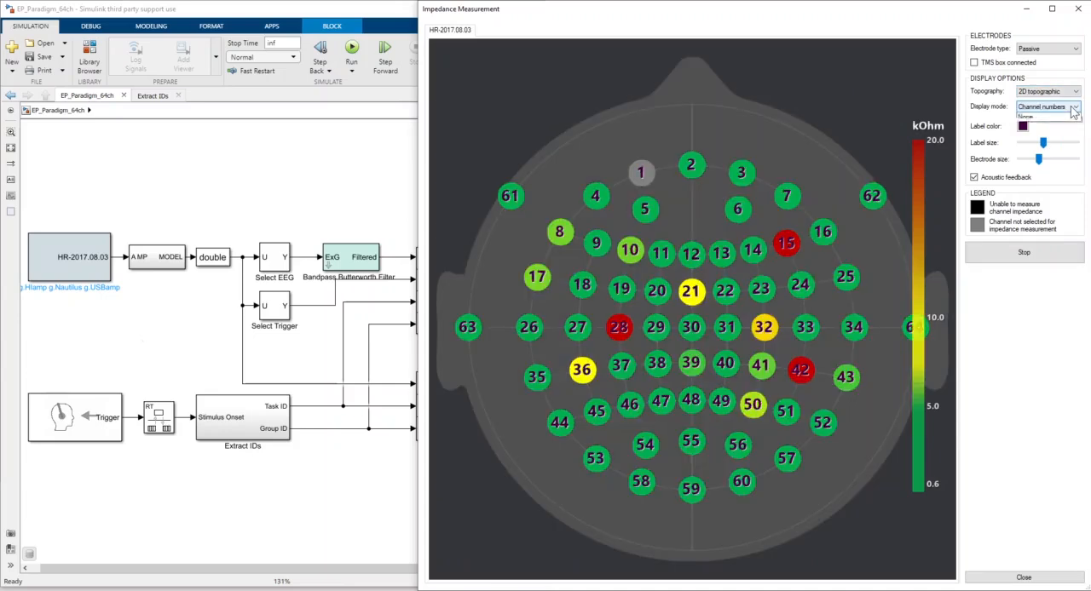
pyautogui.click(1071, 106)
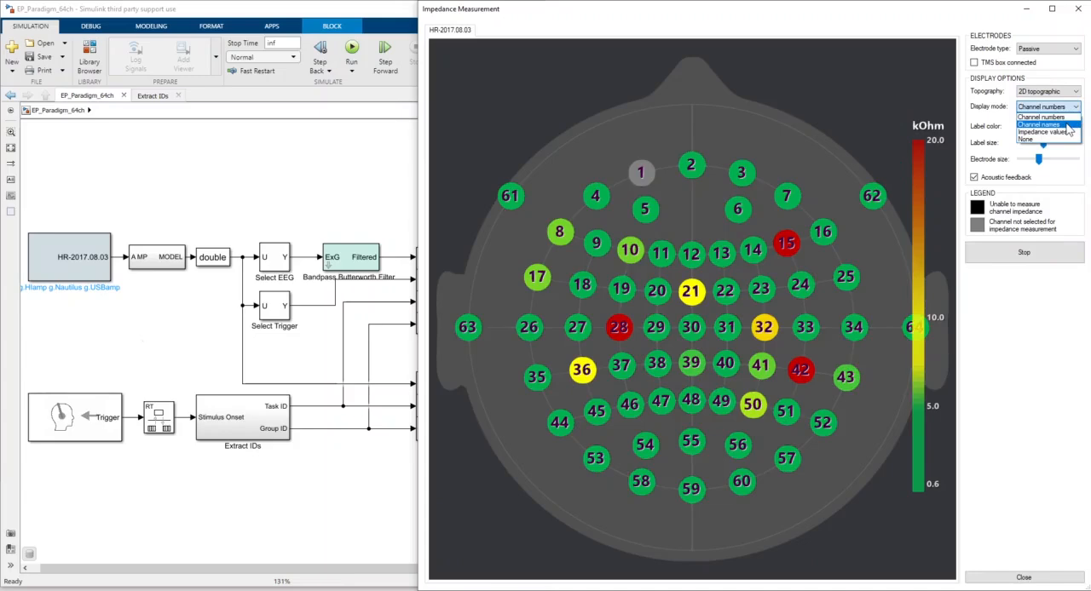
pyautogui.click(1042, 116)
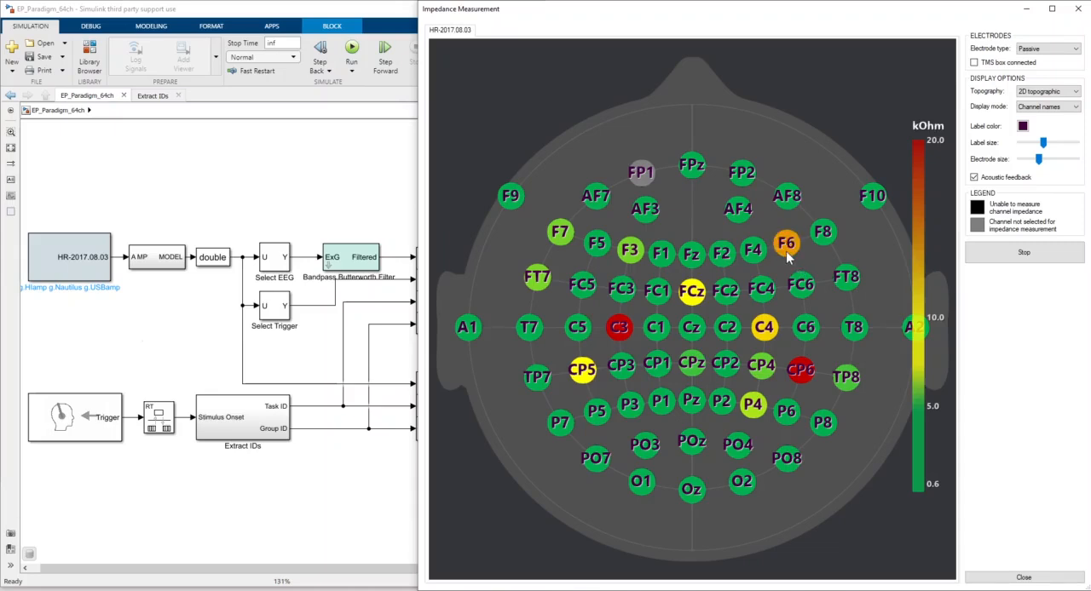
pyautogui.moveTo(619, 339)
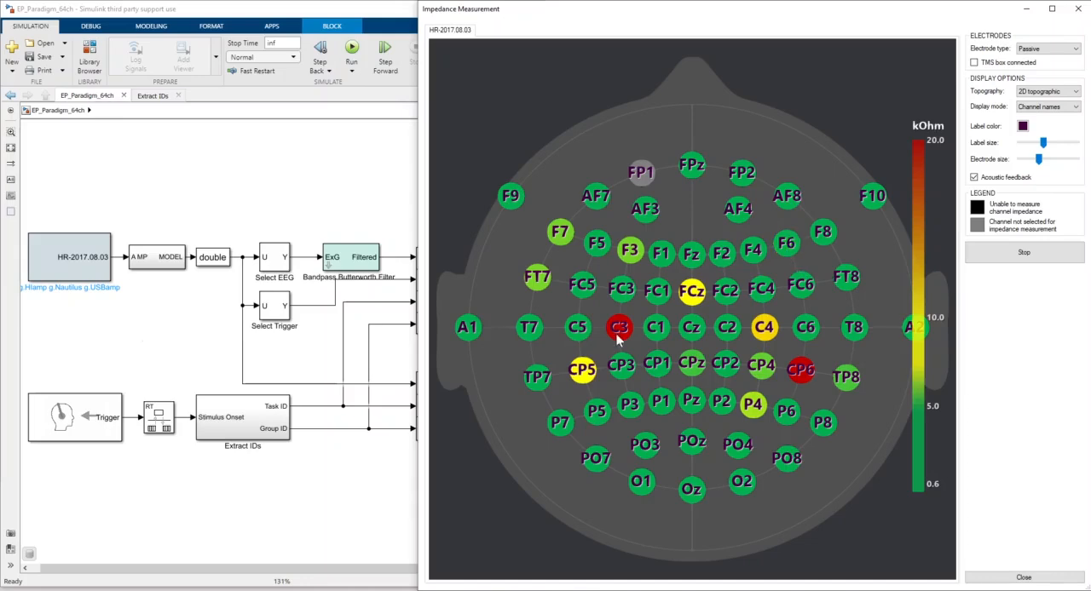
# Step: Select the high-impedance electrode C3 and fix its contact until it reads green
pyautogui.click(620, 328)
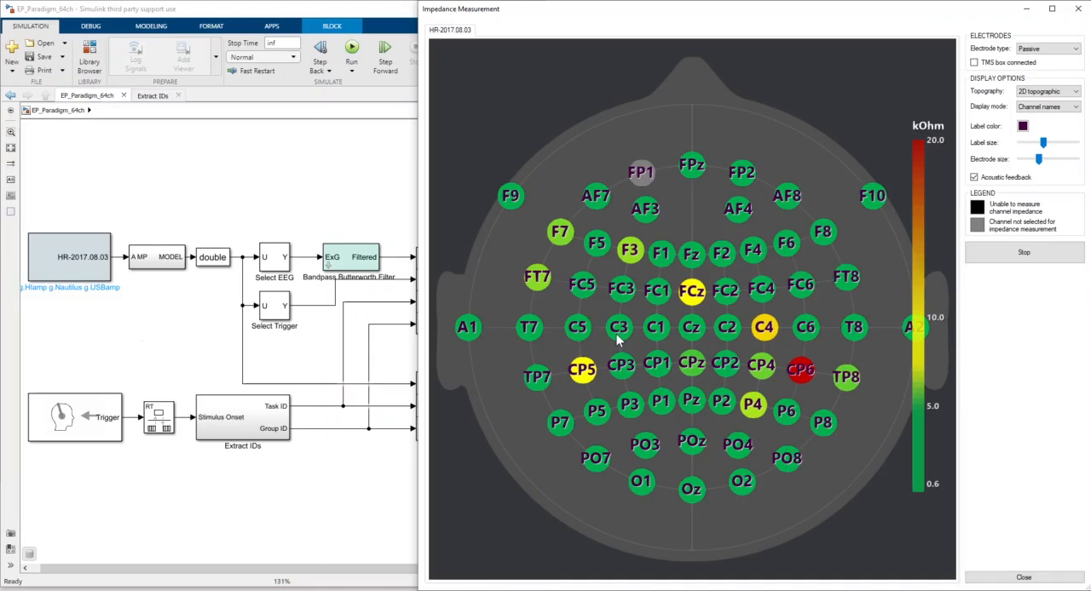
# Step: Switch the impedance map to the 3D topographic head layout
pyautogui.click(1077, 92)
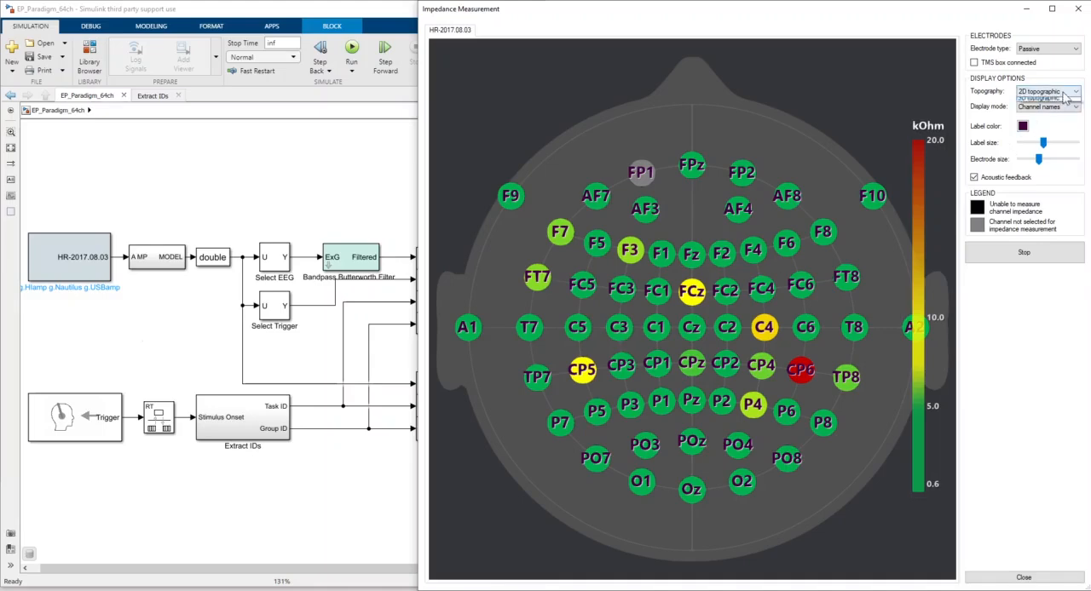
pyautogui.click(1043, 92)
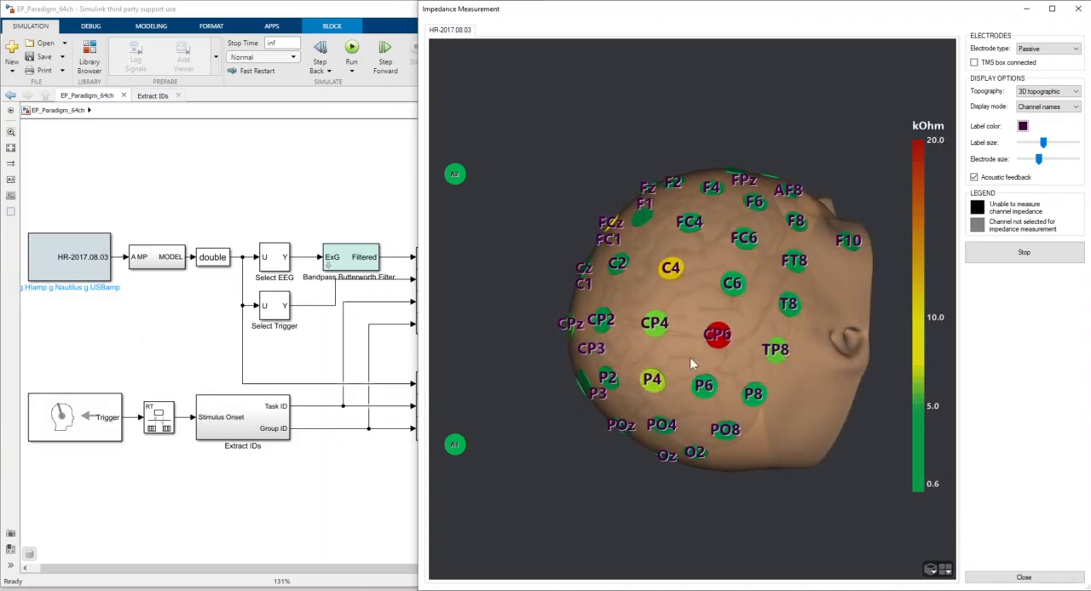
pyautogui.moveTo(724, 312)
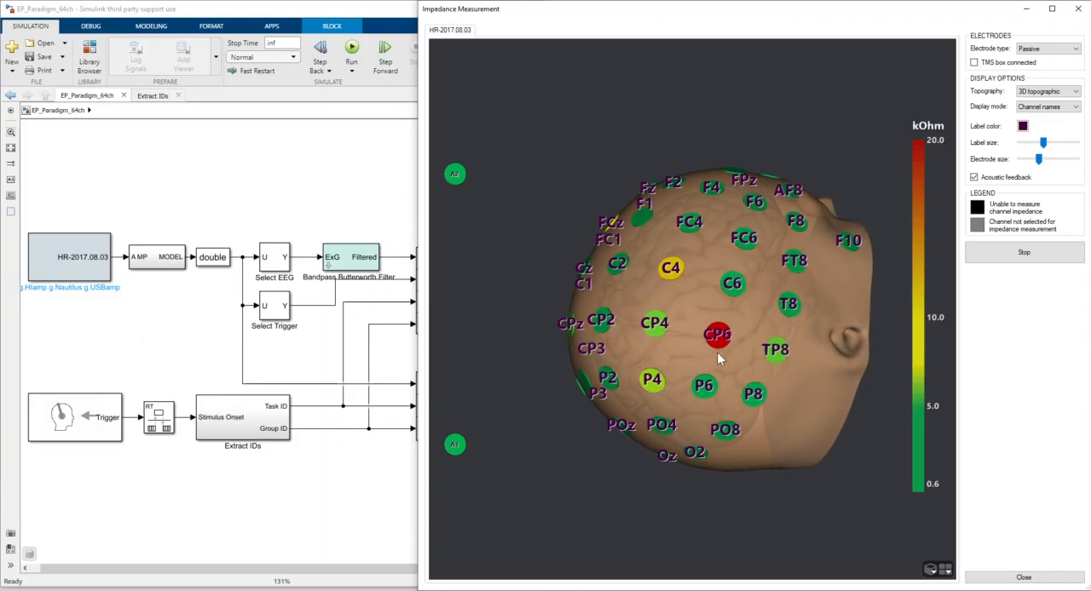
pyautogui.moveTo(719, 356)
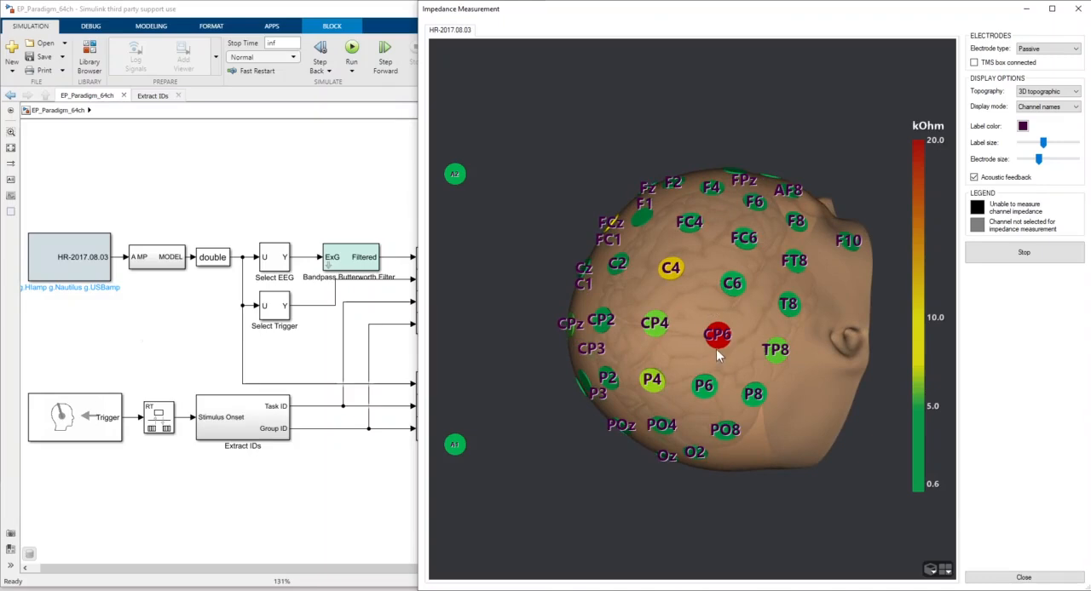